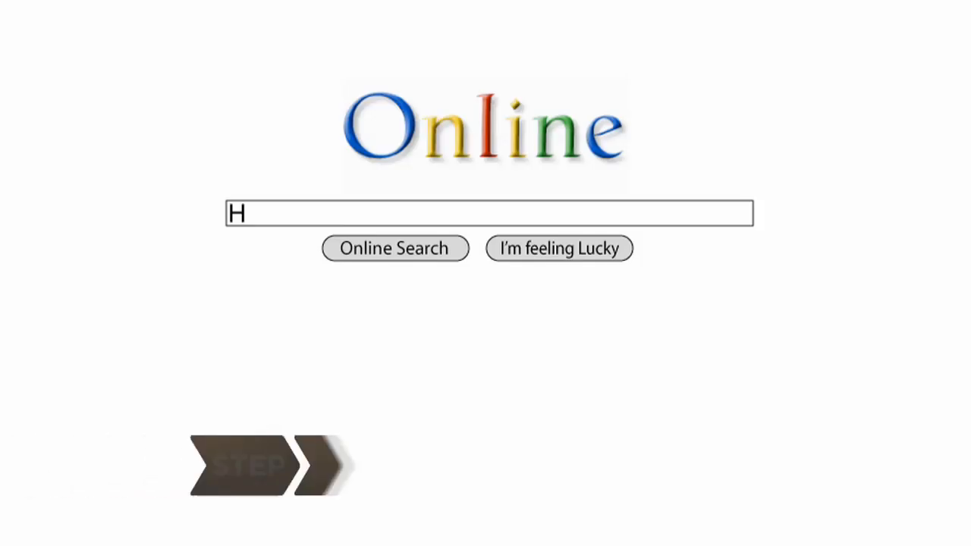
Search the web for 'Hard drive eraser' and scroll through a tech news results page.
{"action": "type", "text": "ard drive"}
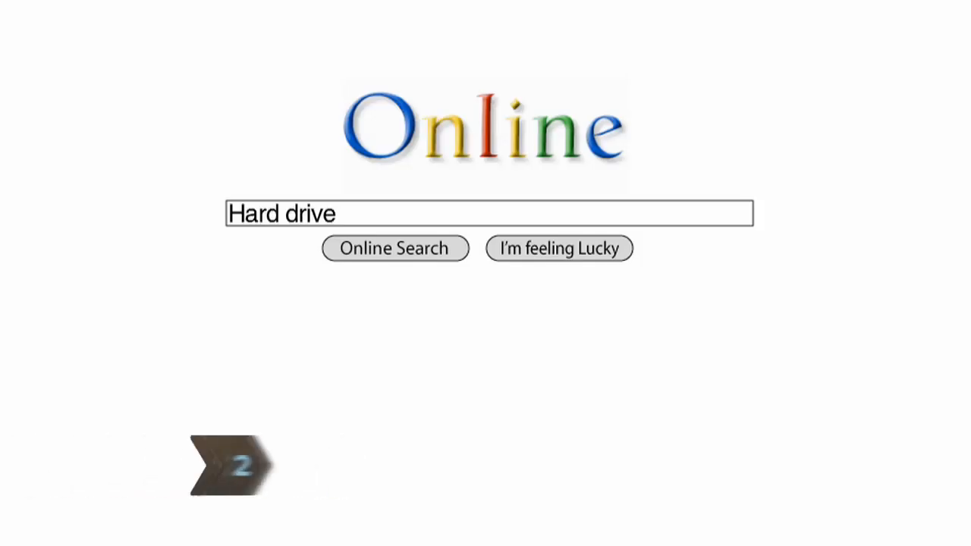
{"action": "type", "text": "eraser P"}
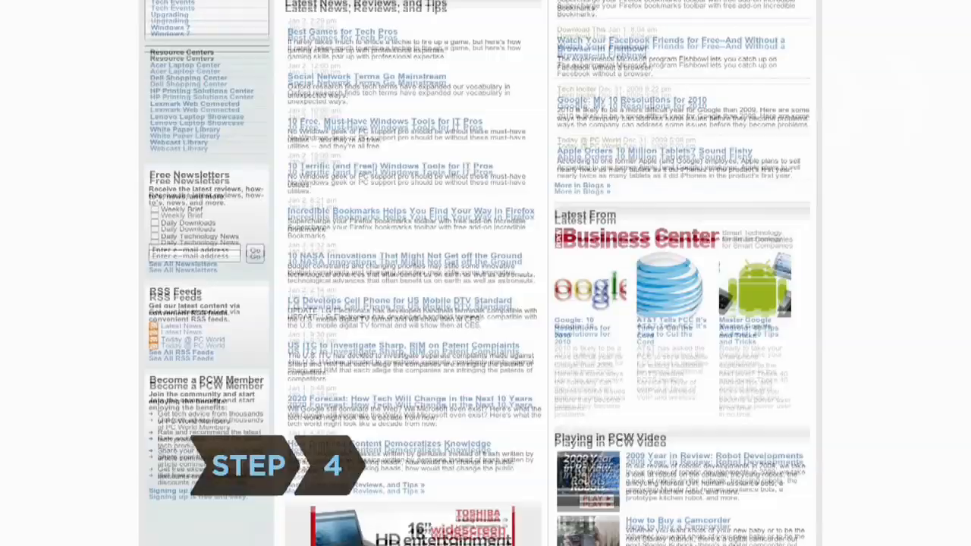
{"action": "scroll", "scroll_direction": "down", "scroll_amount": 3}
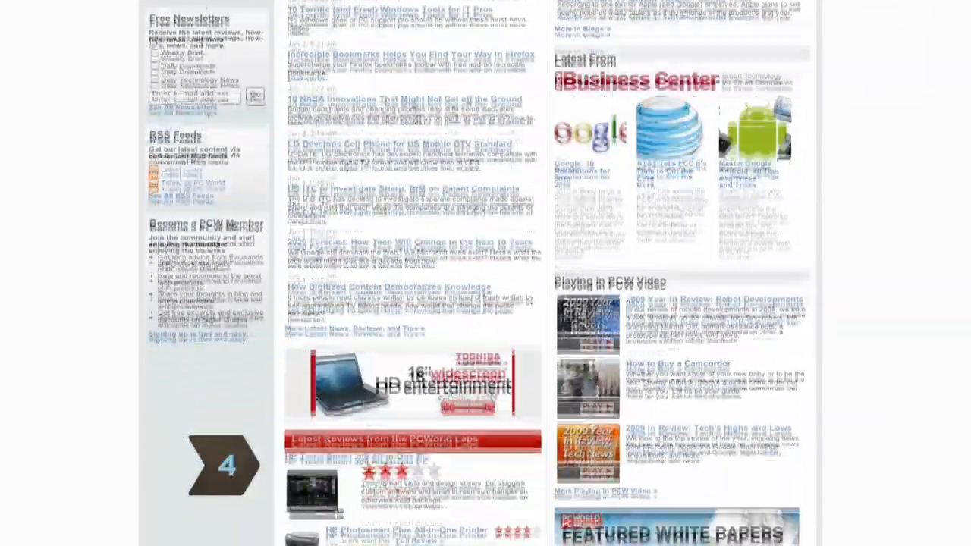
{"action": "scroll", "scroll_direction": "down", "scroll_amount": 3}
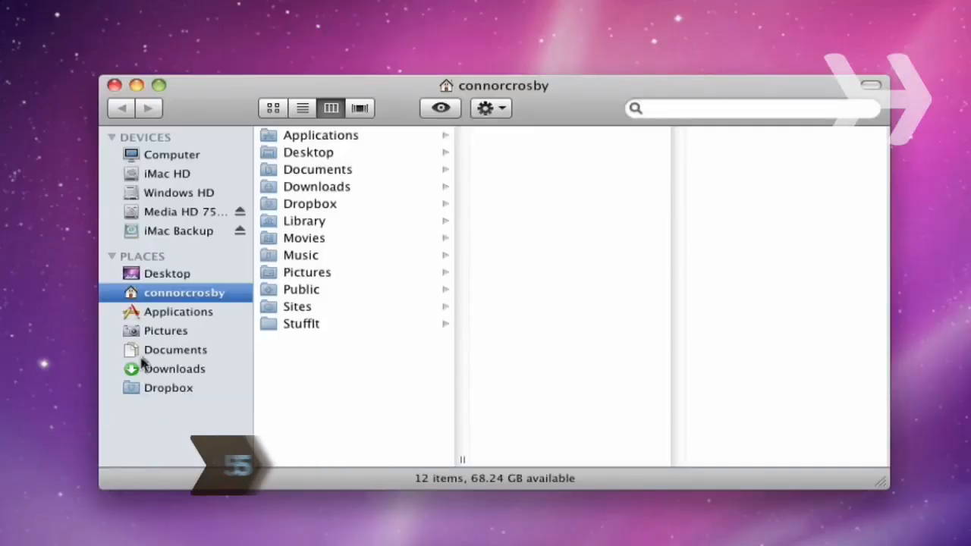
Open a Finder home folder window listing the Windows HD volume under Devices.
{"action": "left_click", "coordinate": [178, 311]}
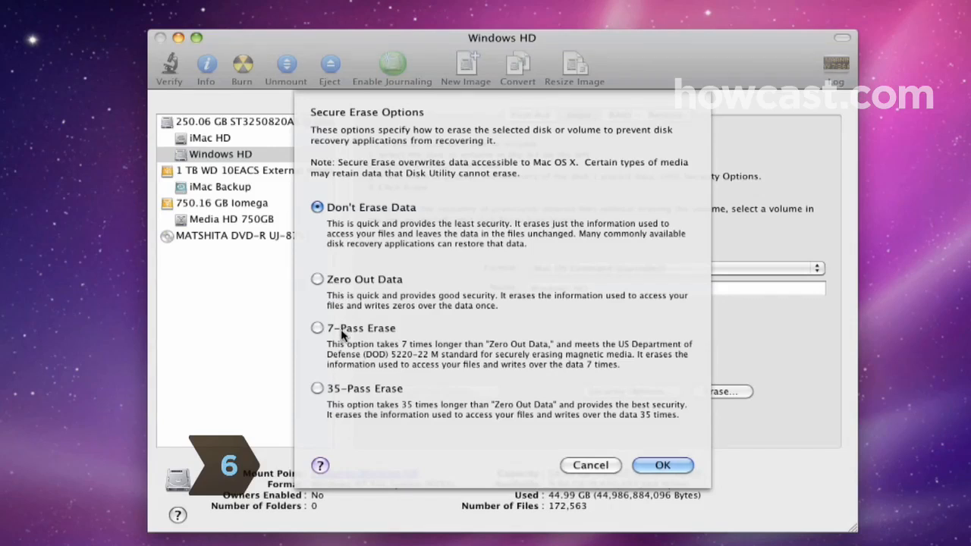
{"action": "mouse_move", "coordinate": [348, 406]}
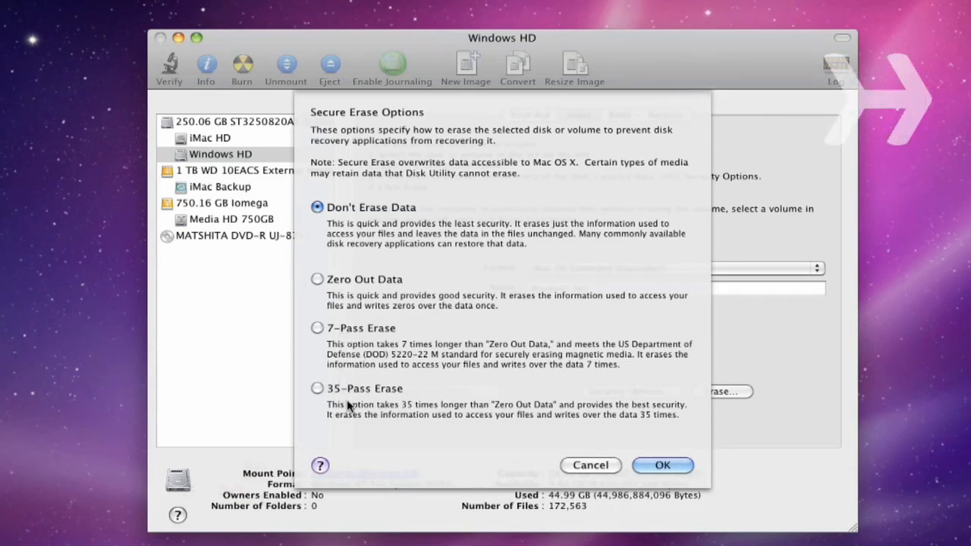